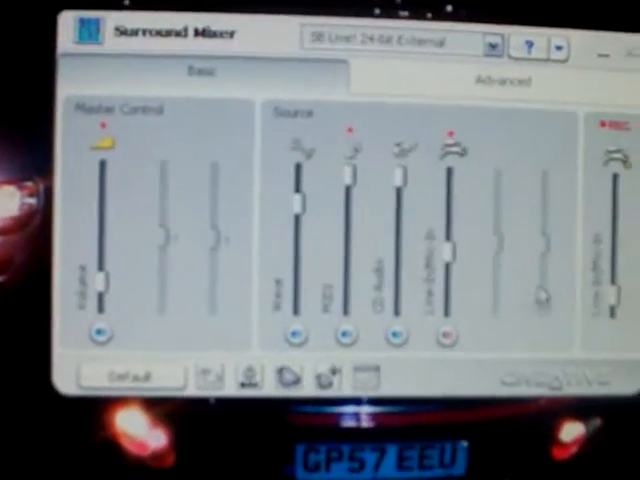
Show the Speaker Selection page with 5.1 Speakers and the speaker test layout
{"action": "left_click", "coordinate": [428, 84]}
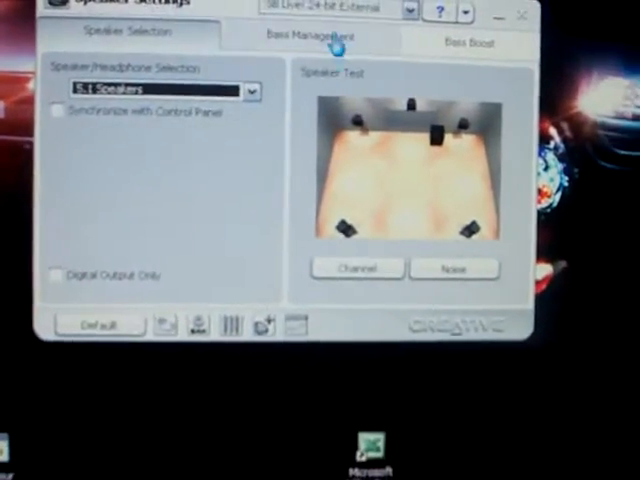
Review Bass Management (120 Hz crossover, 4% subwoofer), then show Bass Boost switched off
{"action": "left_click", "coordinate": [314, 40]}
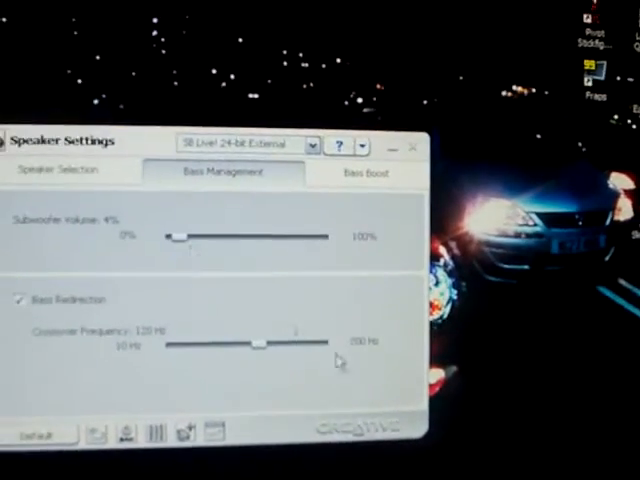
{"action": "left_click", "coordinate": [364, 172]}
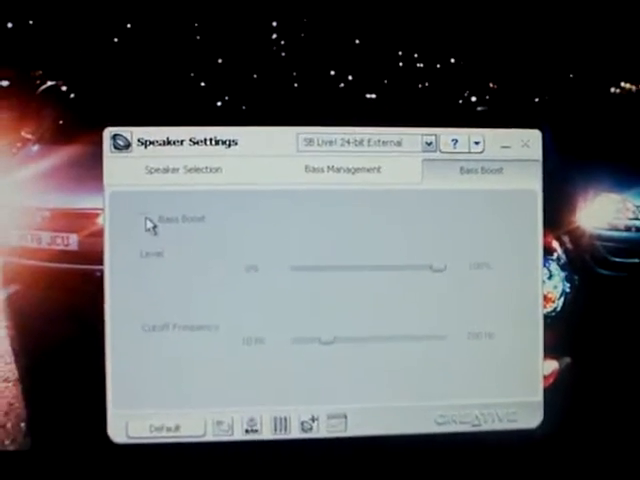
Return via Bass Management to the Speaker Selection page showing 5.1 Speakers
{"action": "left_click", "coordinate": [344, 170]}
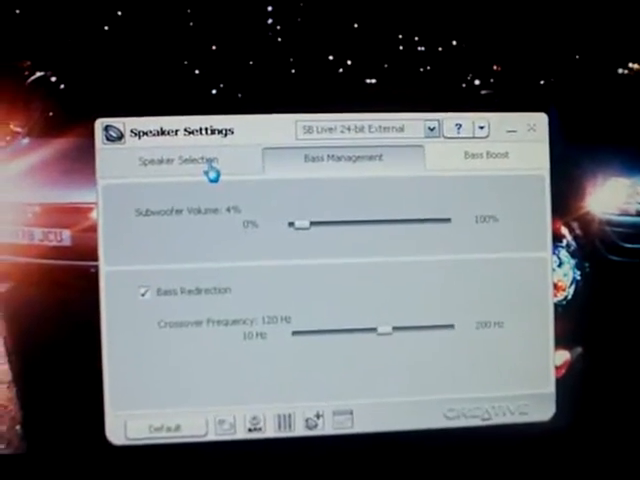
{"action": "left_click", "coordinate": [180, 160]}
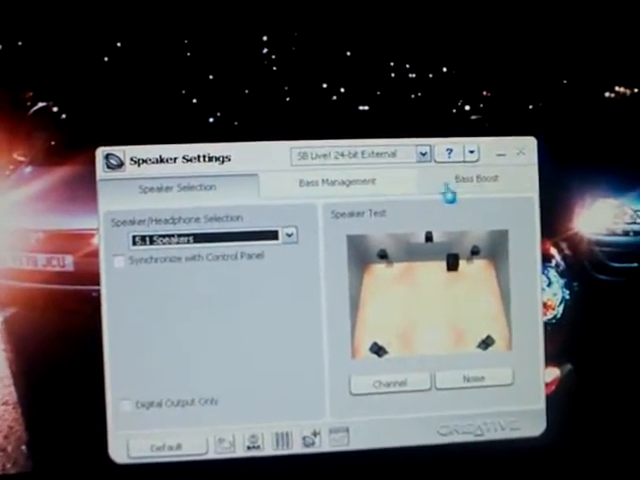